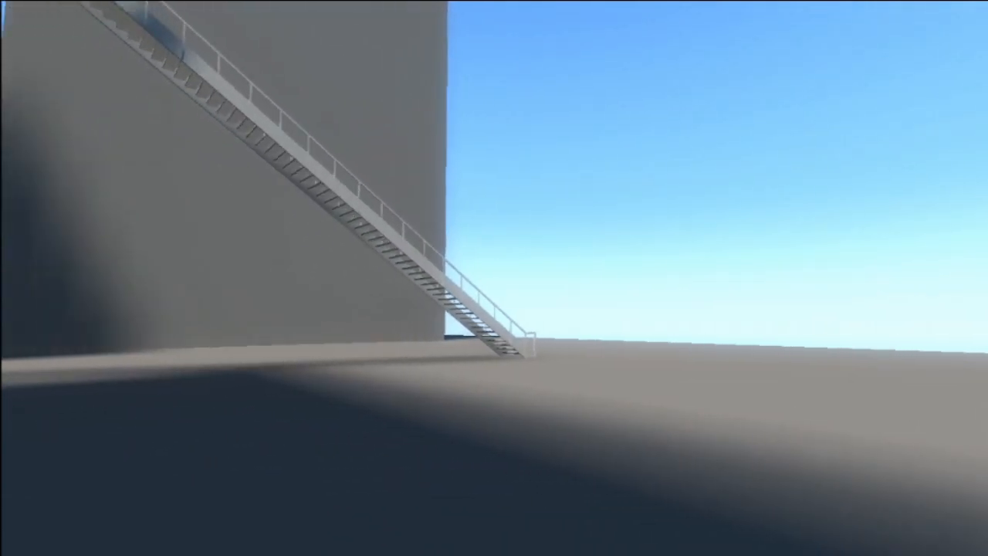
{"action": "mouse_move", "coordinate": [493, 278]}
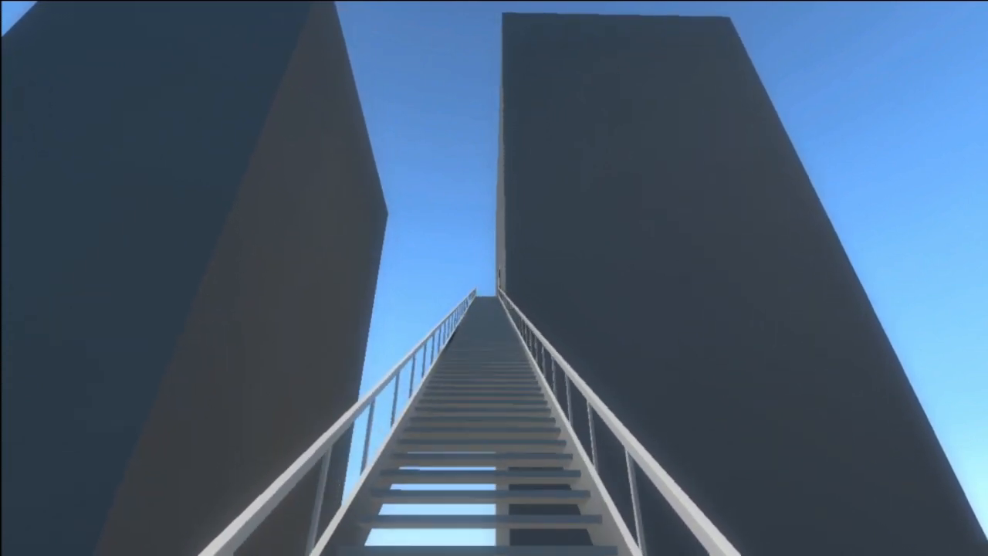
- Walk forward up the staircase between the grey towers toward the doorway at the top
{"action": "key", "text": "w"}
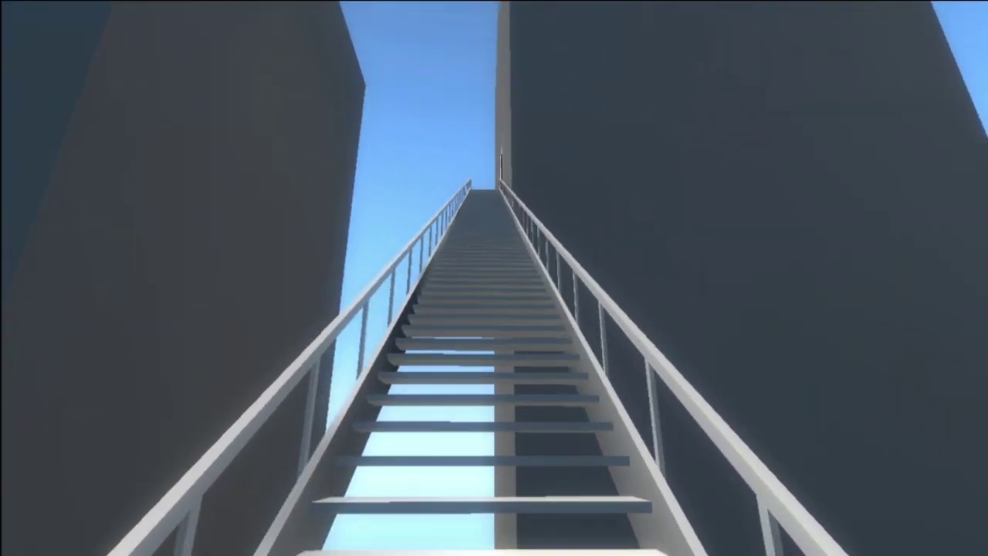
{"action": "key", "text": "w"}
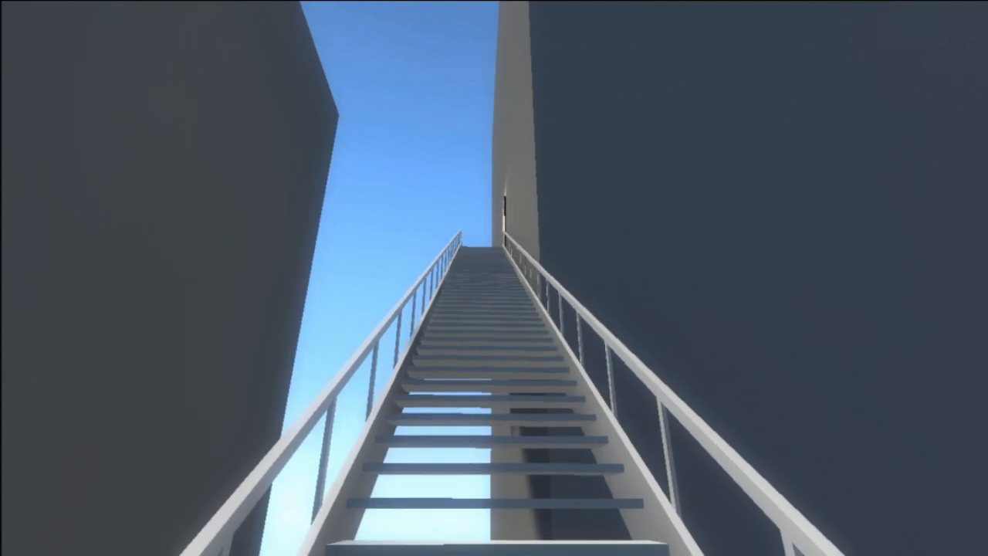
{"action": "key", "text": "w"}
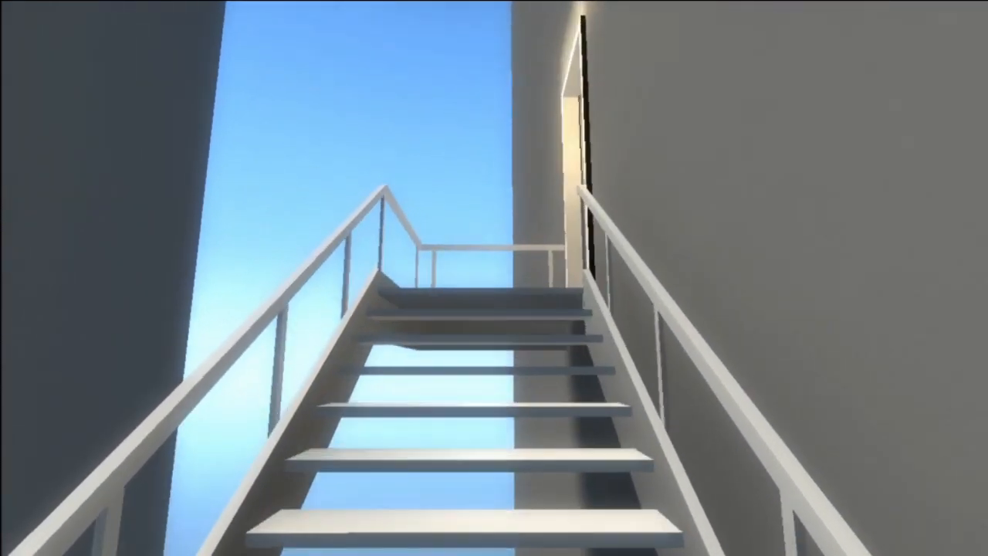
{"action": "mouse_move", "coordinate": [493, 278]}
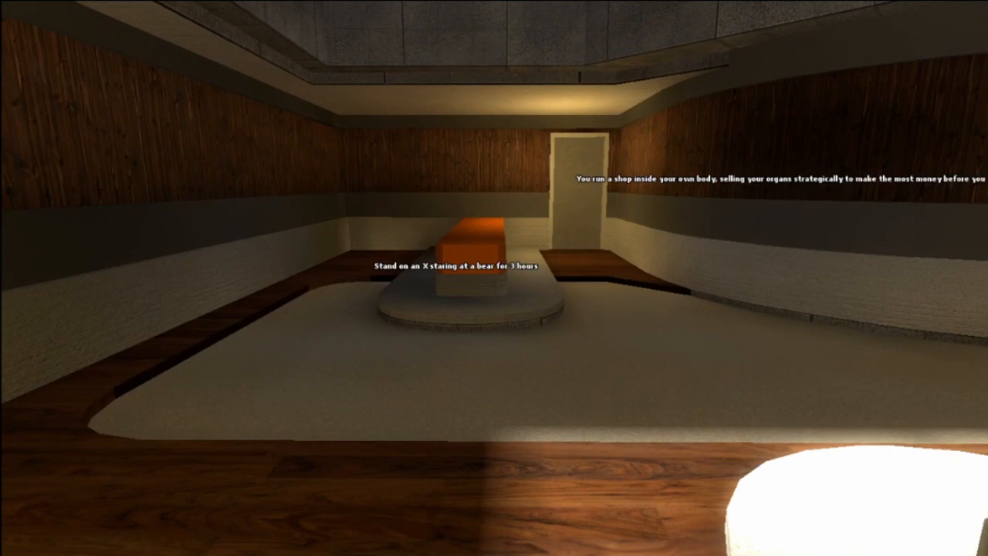
{"action": "mouse_move", "coordinate": [494, 278]}
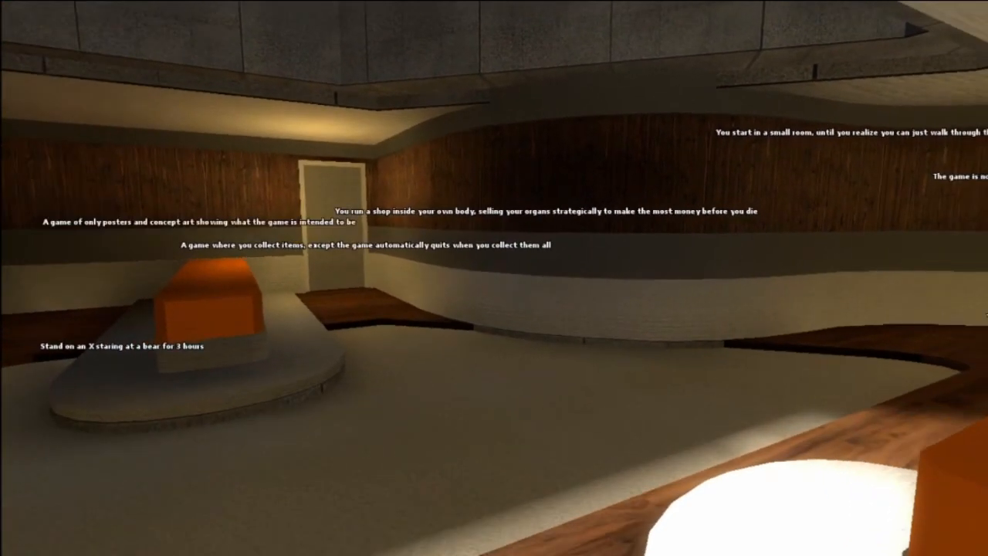
{"action": "mouse_move", "coordinate": [494, 277]}
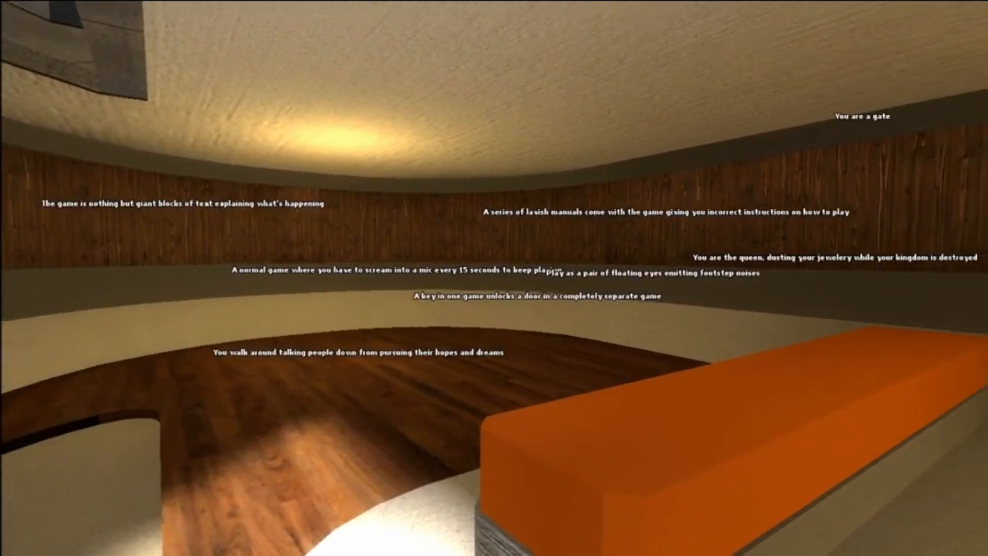
{"action": "mouse_move", "coordinate": [494, 278]}
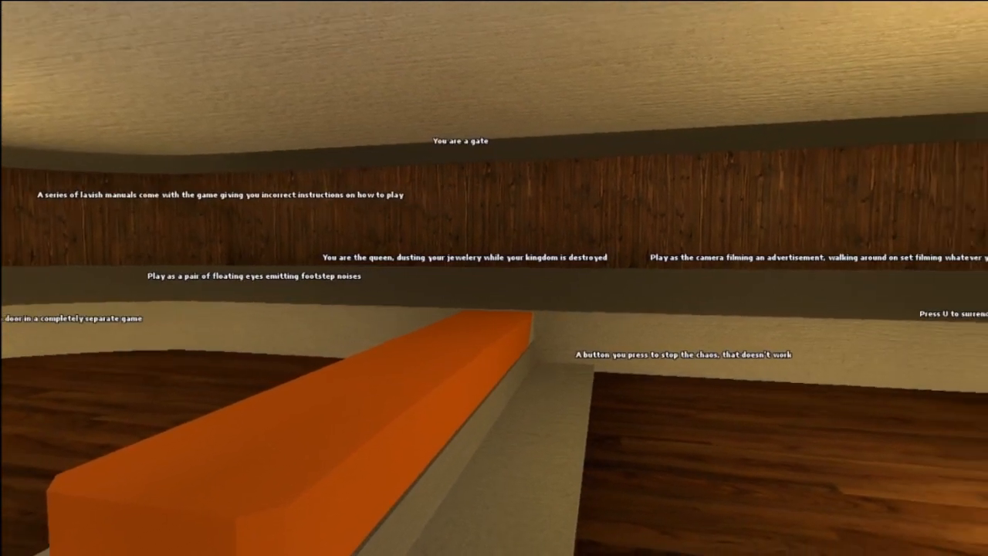
{"action": "mouse_move", "coordinate": [494, 278]}
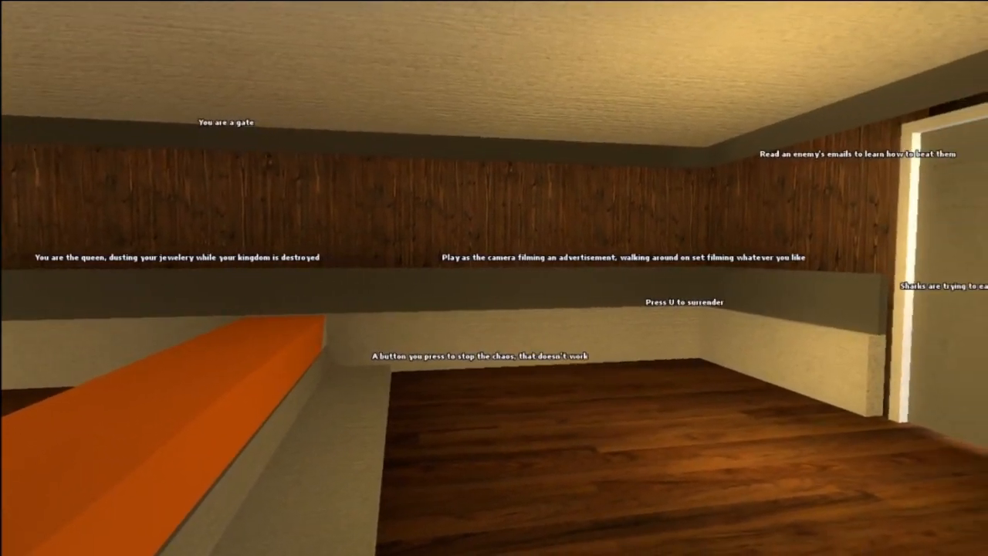
{"action": "mouse_move", "coordinate": [494, 277]}
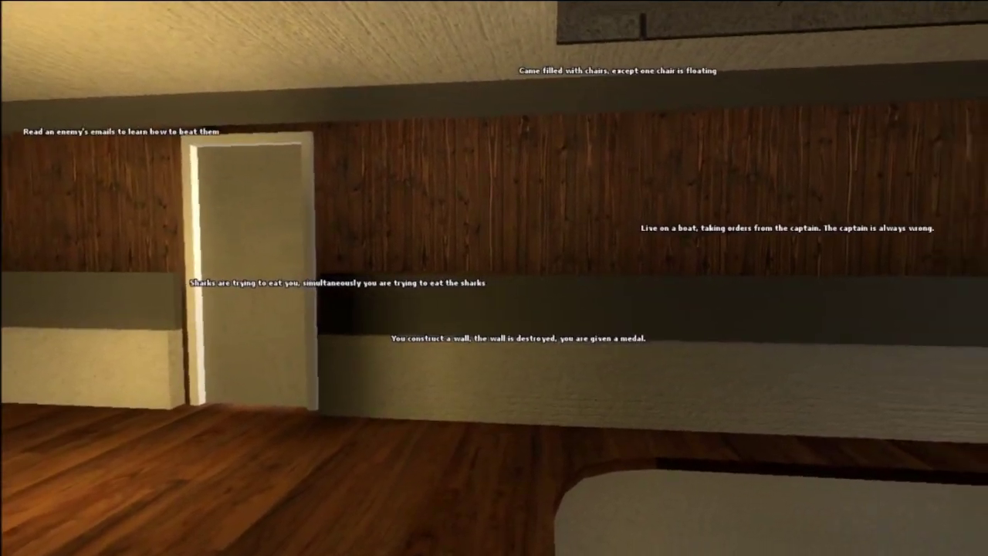
{"action": "mouse_move", "coordinate": [494, 277]}
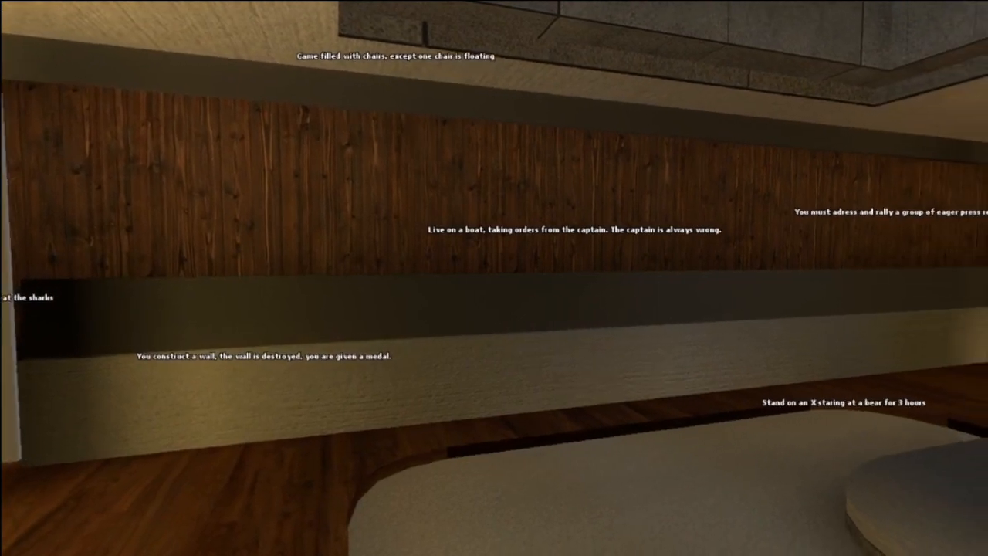
{"action": "mouse_move", "coordinate": [493, 277]}
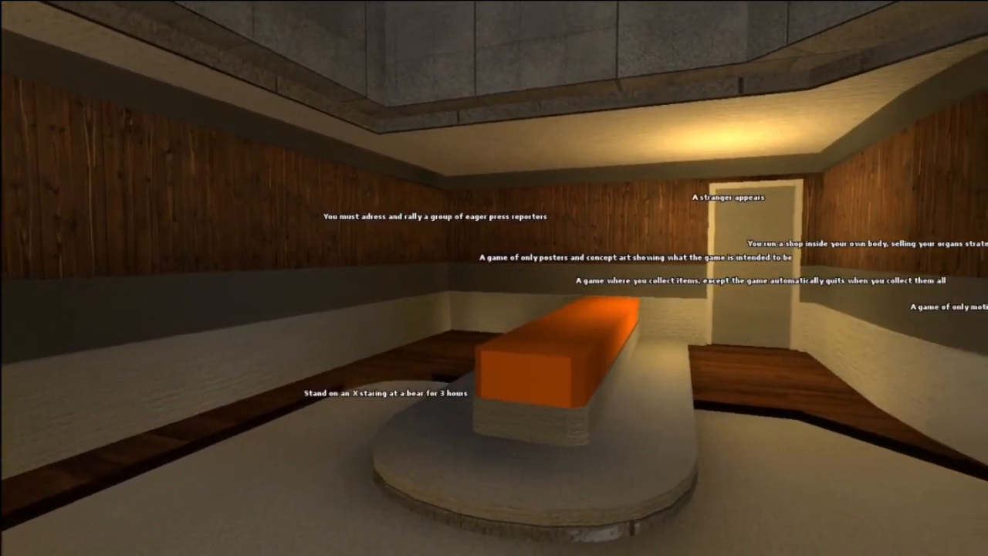
{"action": "mouse_move", "coordinate": [494, 277]}
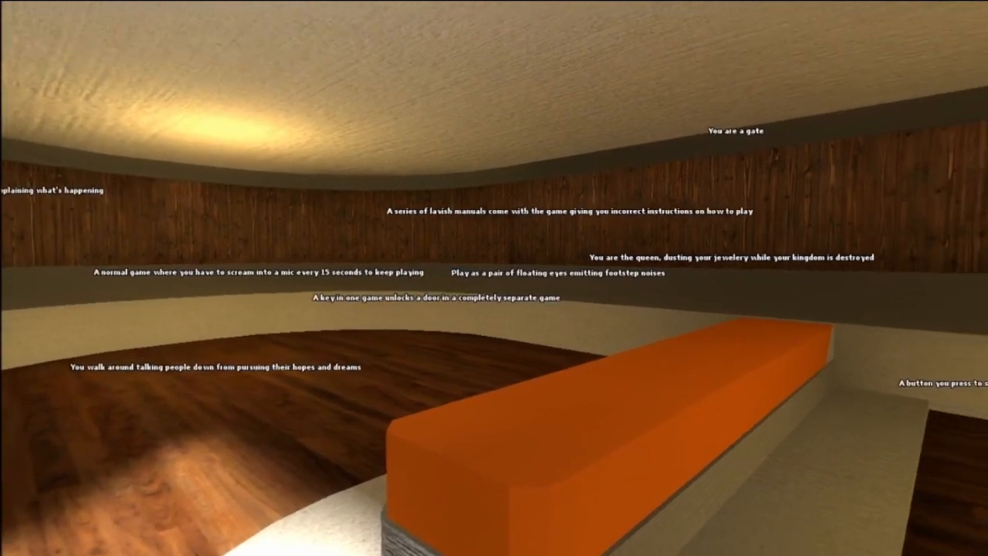
{"action": "mouse_move", "coordinate": [493, 278]}
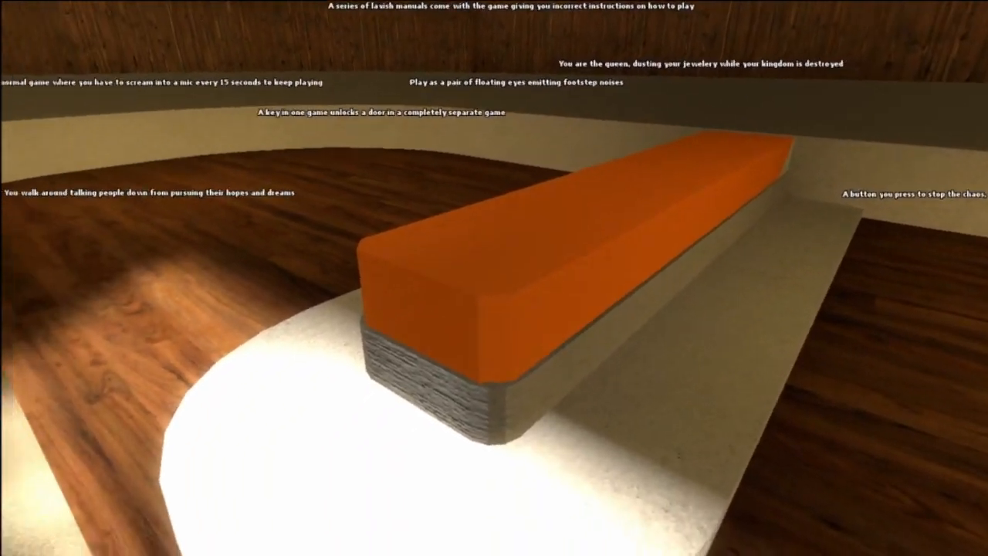
{"action": "mouse_move", "coordinate": [494, 277]}
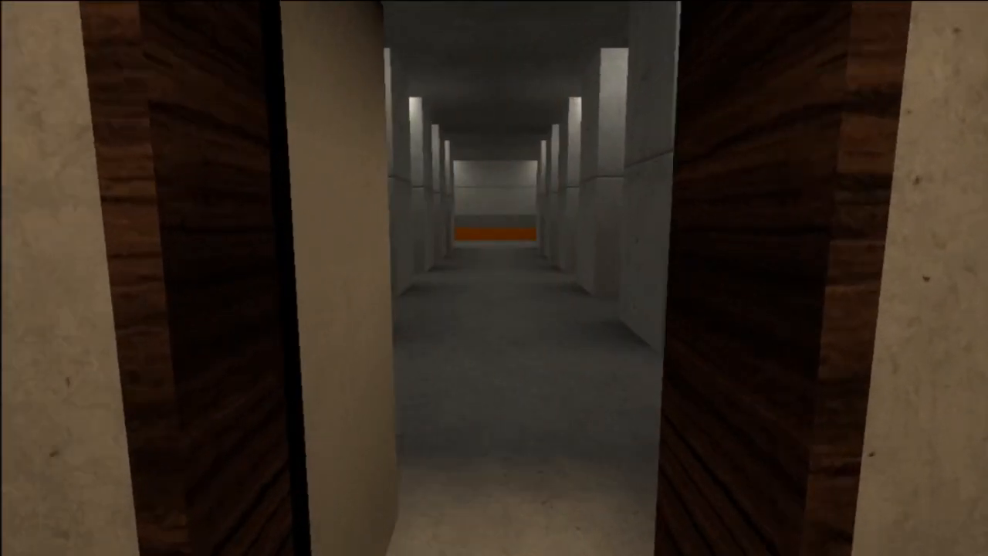
- Walk down the concrete corridor to the orange-striped end room and up toward the wooden door
{"action": "key", "text": "w"}
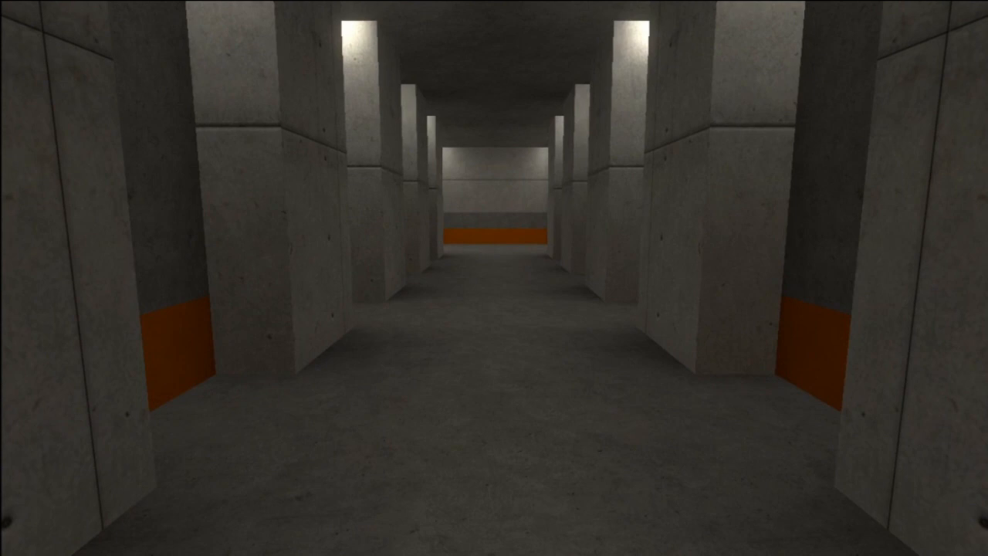
{"action": "key", "text": "w"}
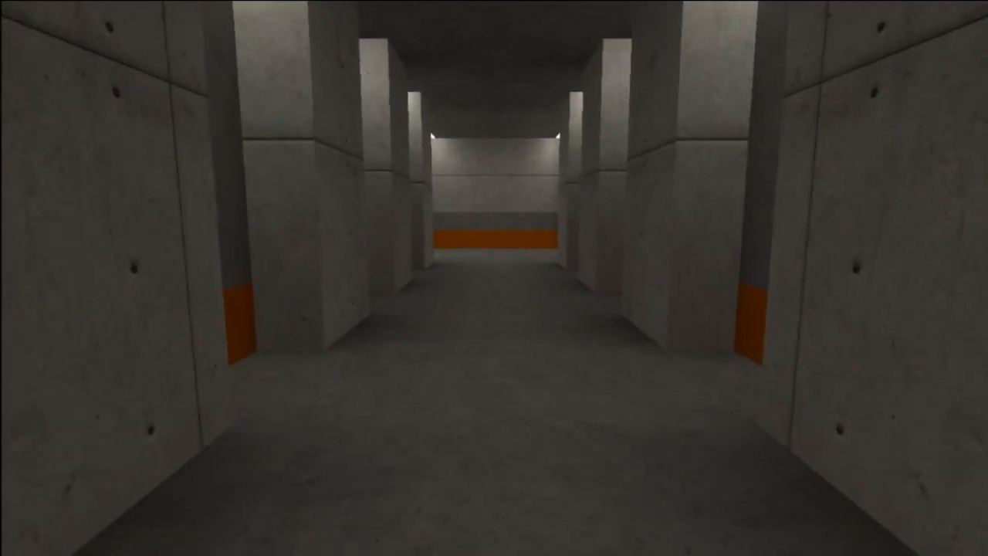
{"action": "key", "text": "w"}
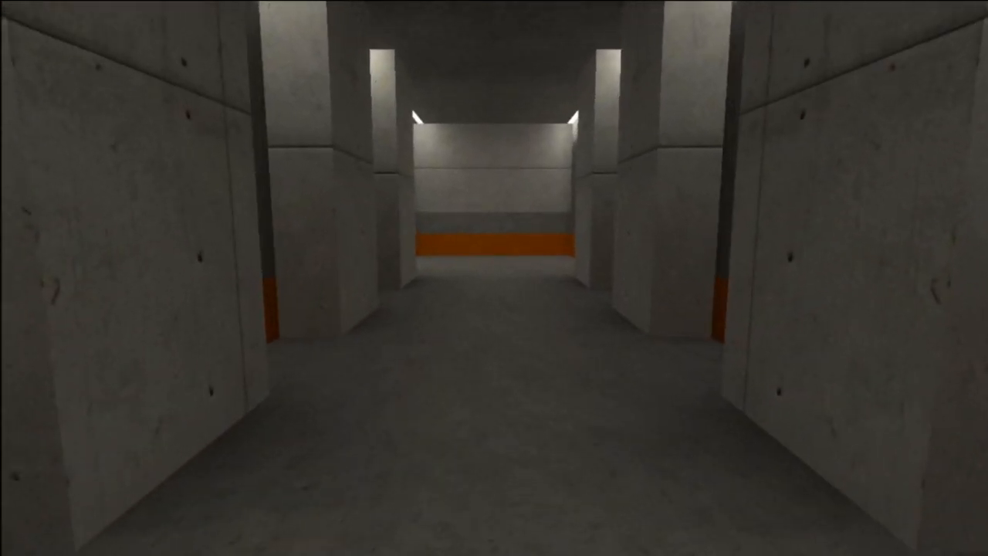
{"action": "key", "text": "w"}
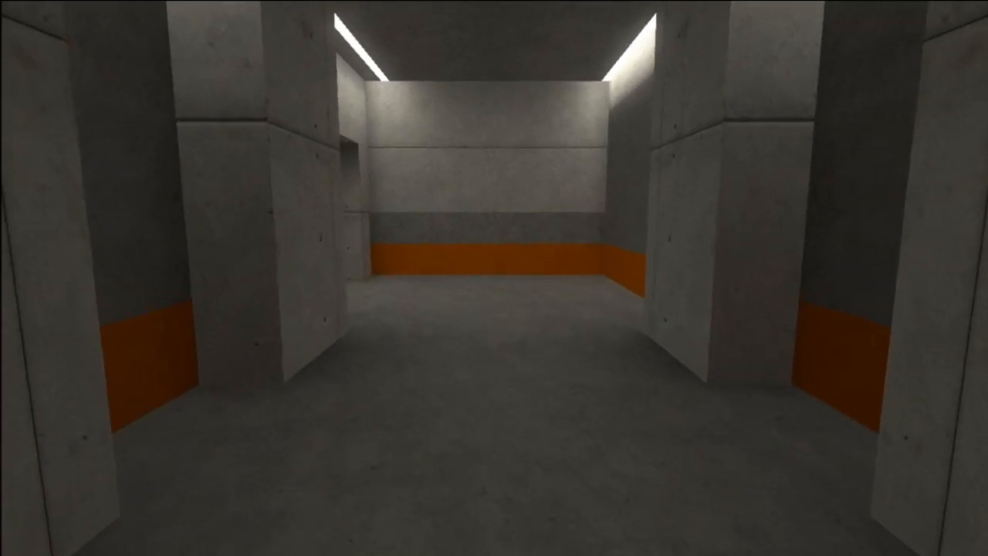
{"action": "mouse_move", "coordinate": [494, 278]}
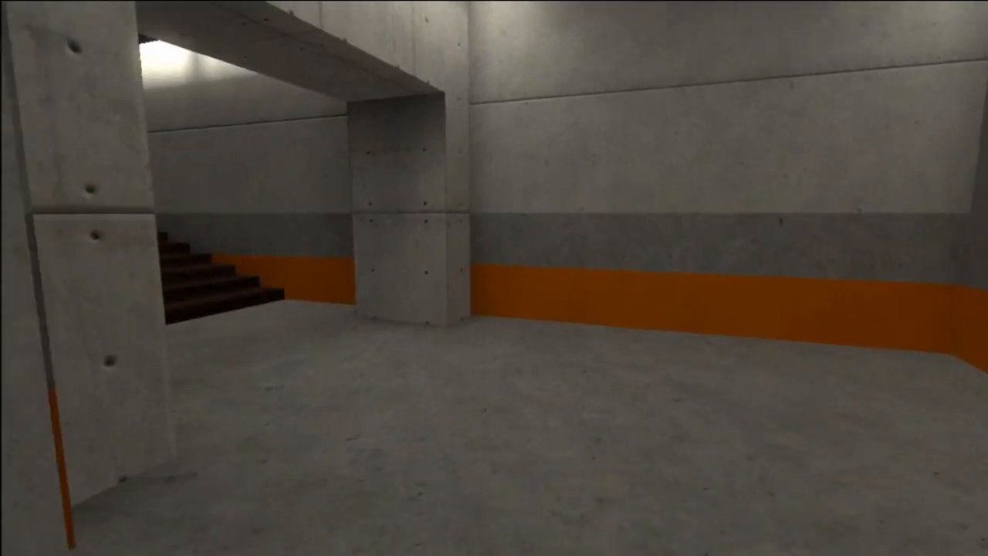
{"action": "mouse_move", "coordinate": [493, 277]}
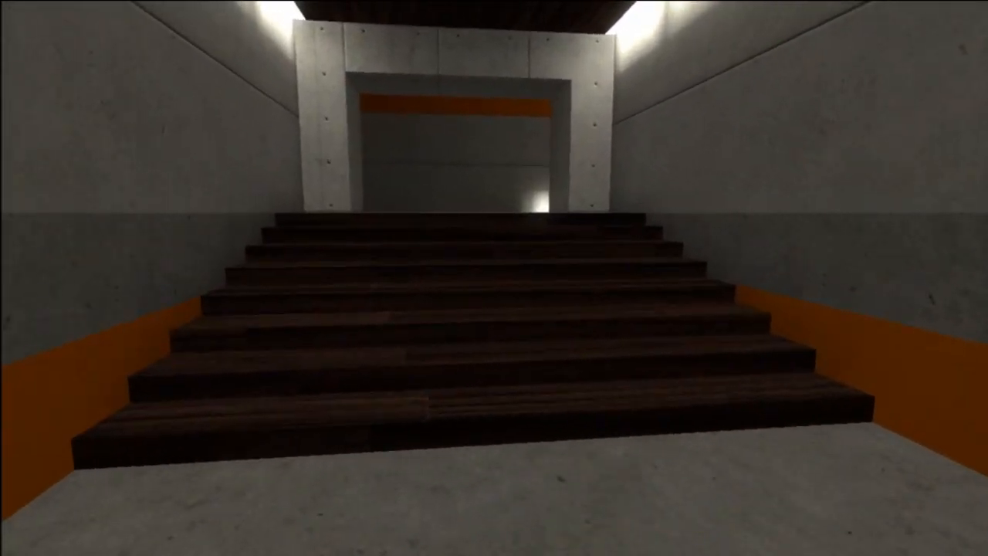
{"action": "key", "text": "w"}
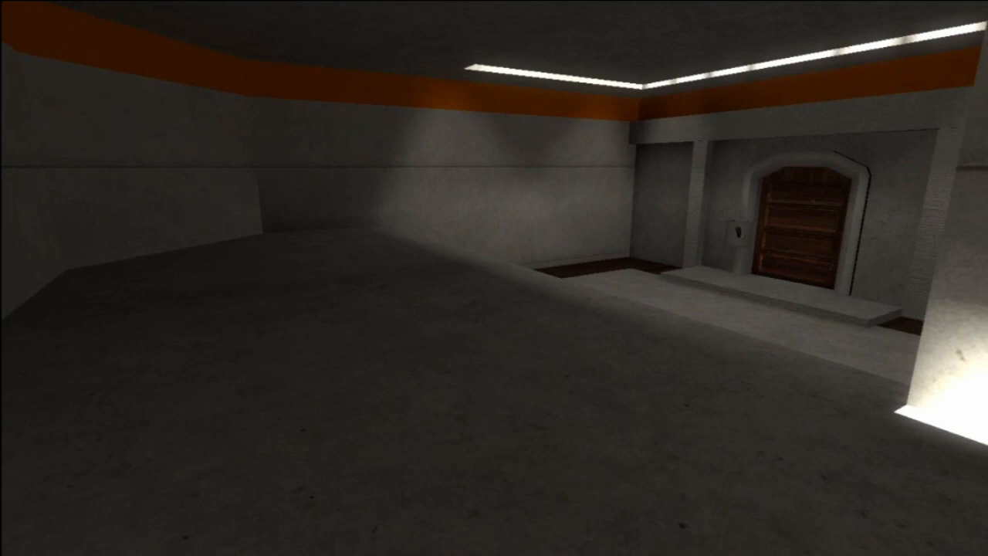
{"action": "mouse_move", "coordinate": [494, 277]}
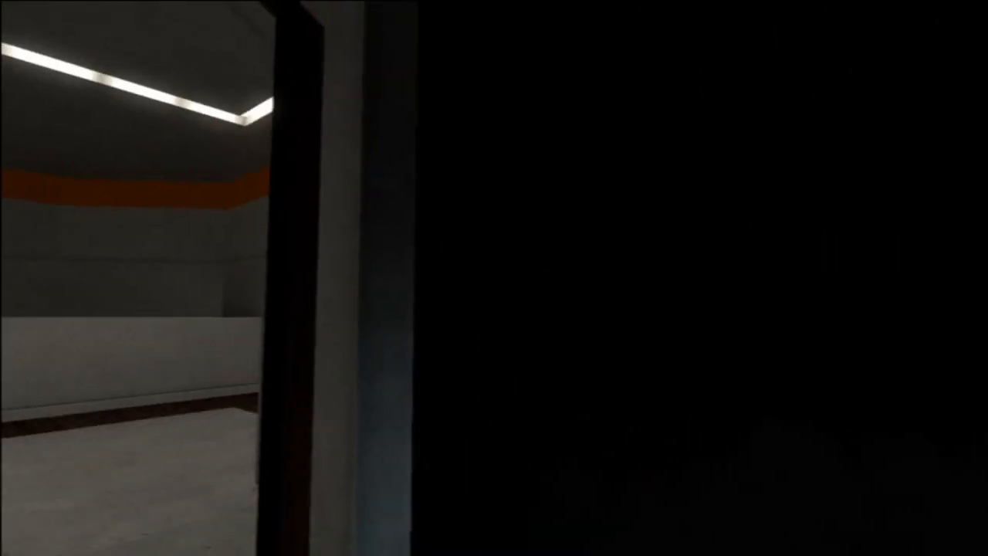
{"action": "mouse_move", "coordinate": [494, 278]}
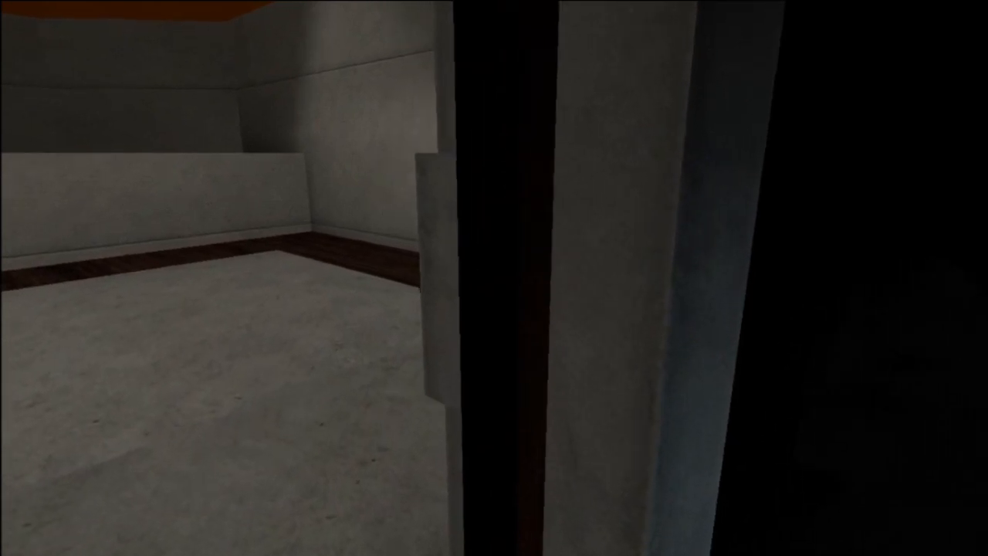
{"action": "mouse_move", "coordinate": [493, 278]}
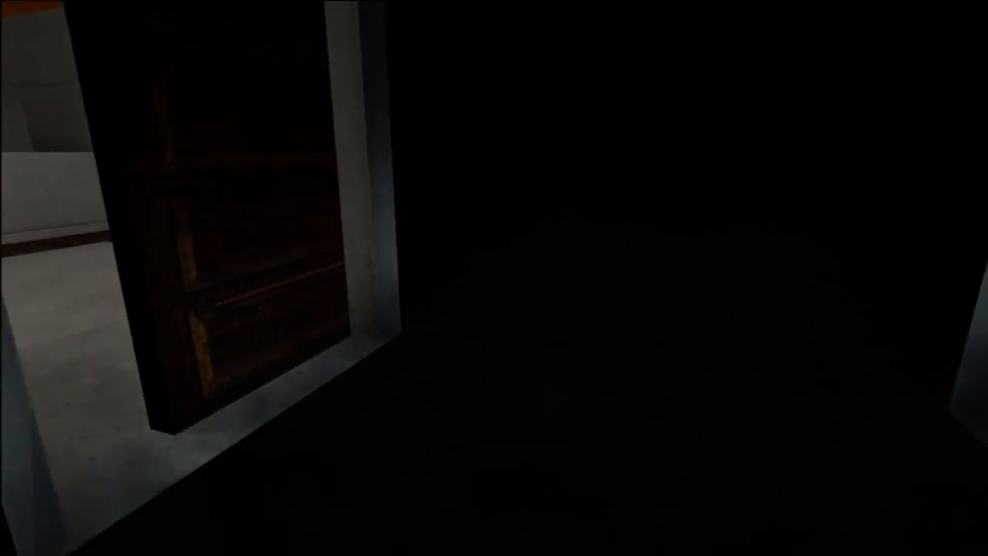
{"action": "mouse_move", "coordinate": [494, 278]}
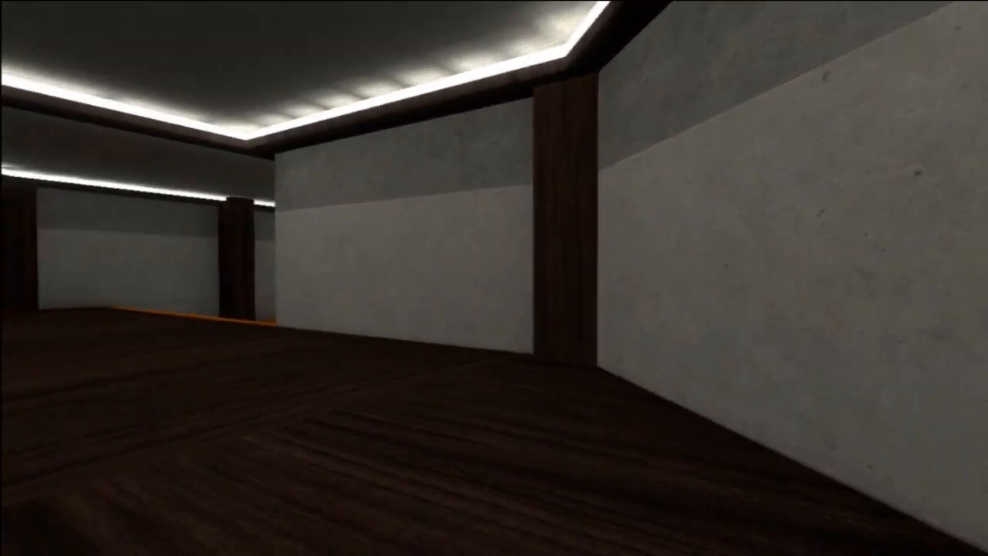
{"action": "mouse_move", "coordinate": [494, 278]}
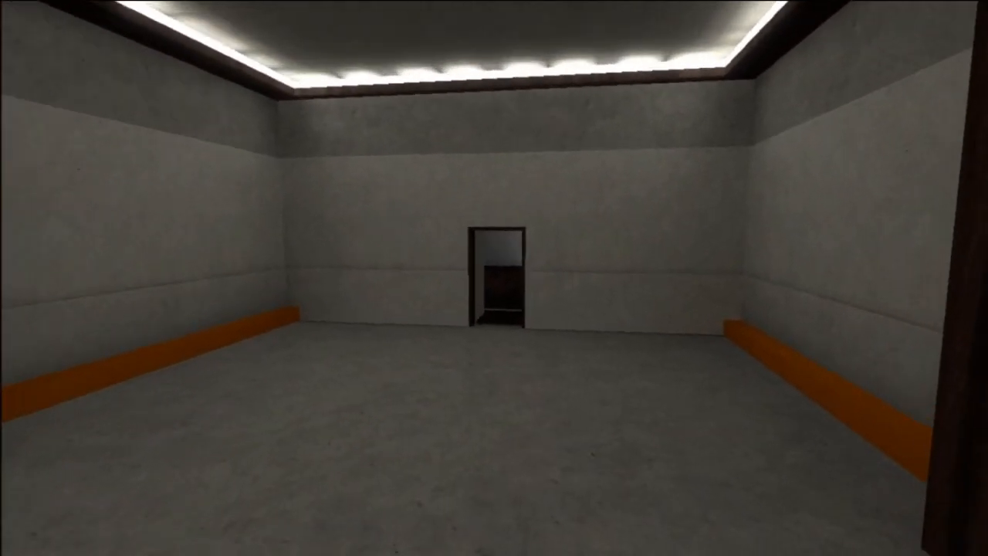
- Walk forward through the dark wood-floored room toward the concrete room's small doorway
{"action": "key", "text": "w"}
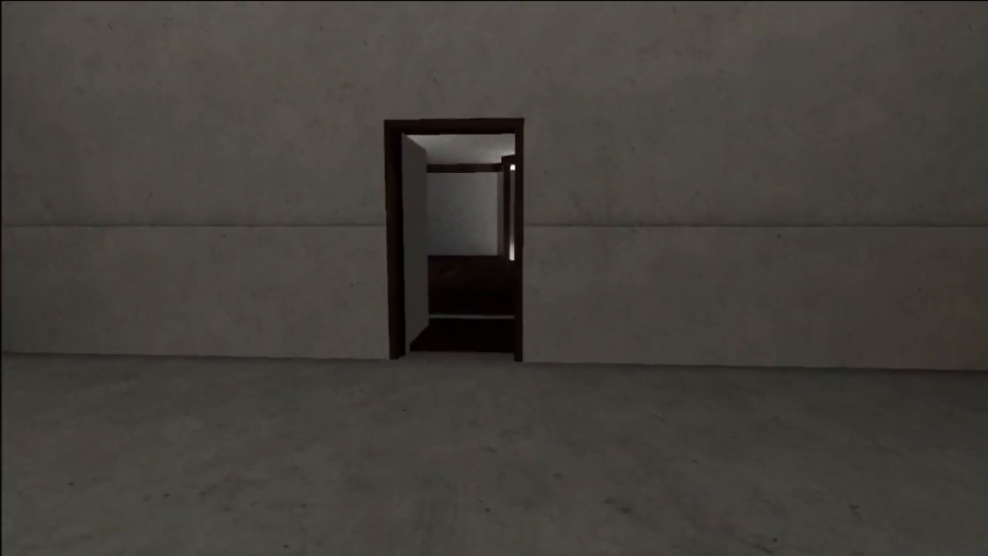
{"action": "key", "text": "w"}
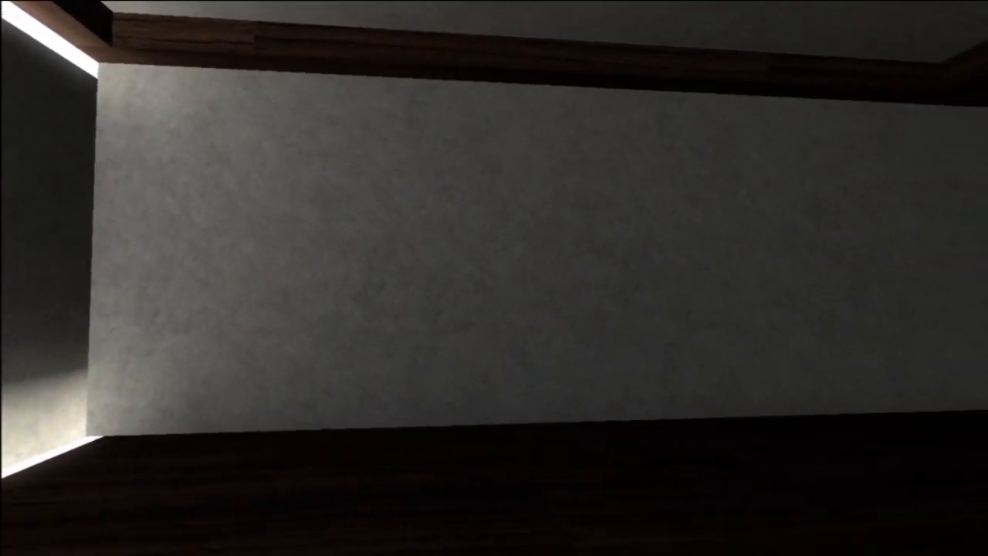
{"action": "mouse_move", "coordinate": [494, 278]}
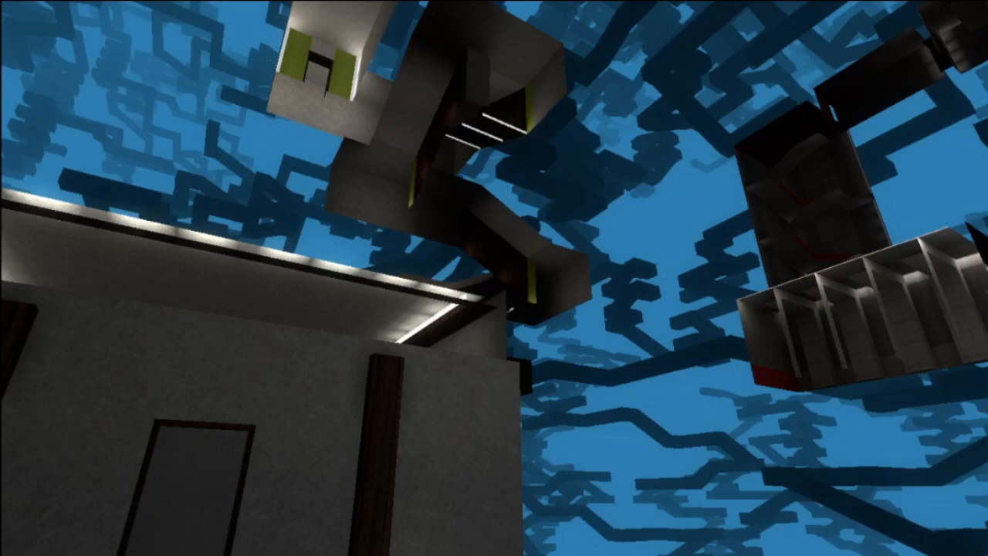
{"action": "mouse_move", "coordinate": [494, 278]}
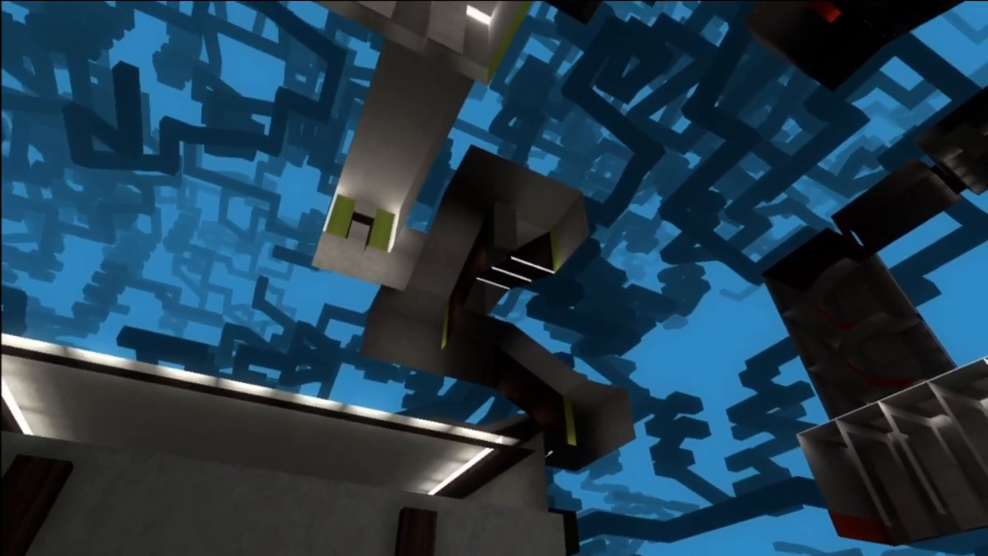
{"action": "mouse_move", "coordinate": [494, 277]}
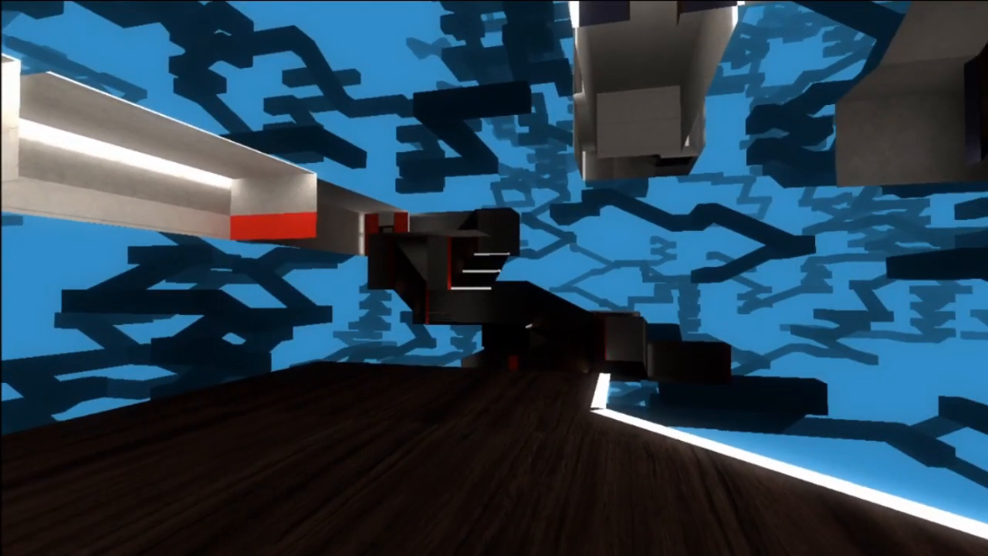
{"action": "mouse_move", "coordinate": [494, 277]}
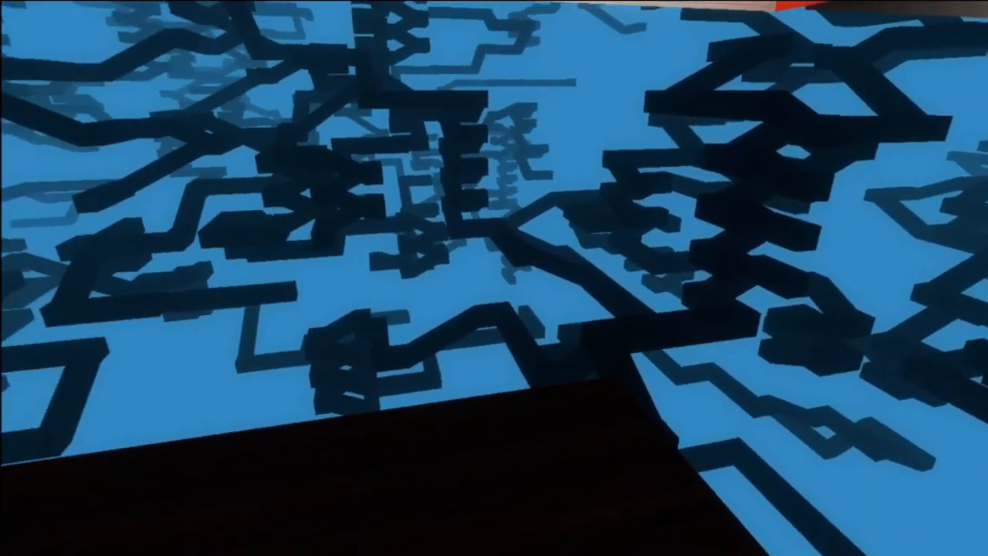
{"action": "mouse_move", "coordinate": [494, 278]}
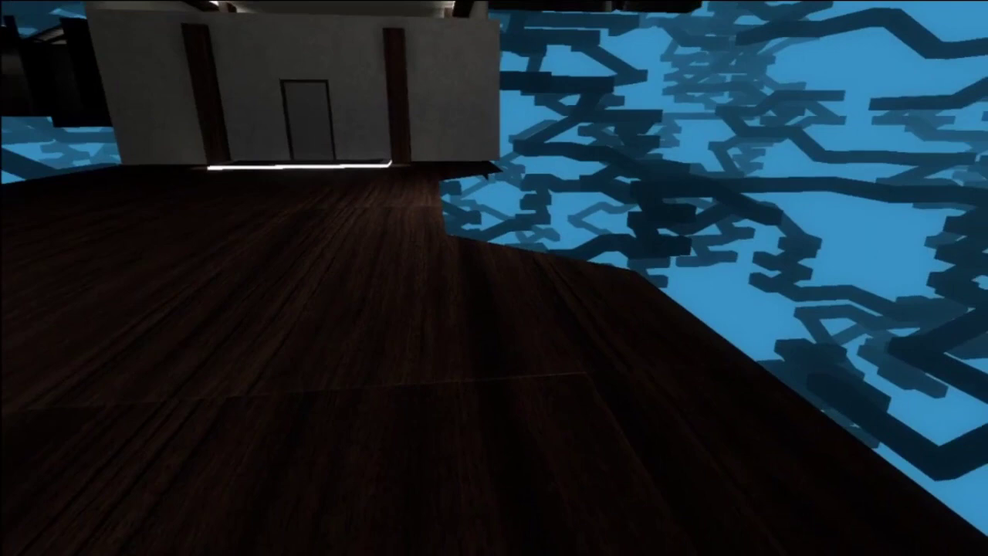
{"action": "mouse_move", "coordinate": [494, 277]}
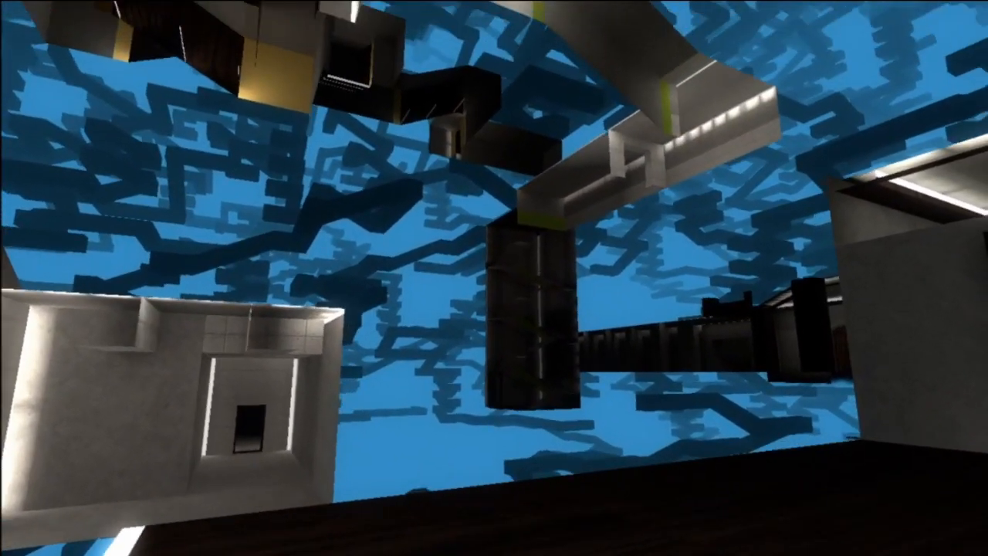
{"action": "mouse_move", "coordinate": [494, 278]}
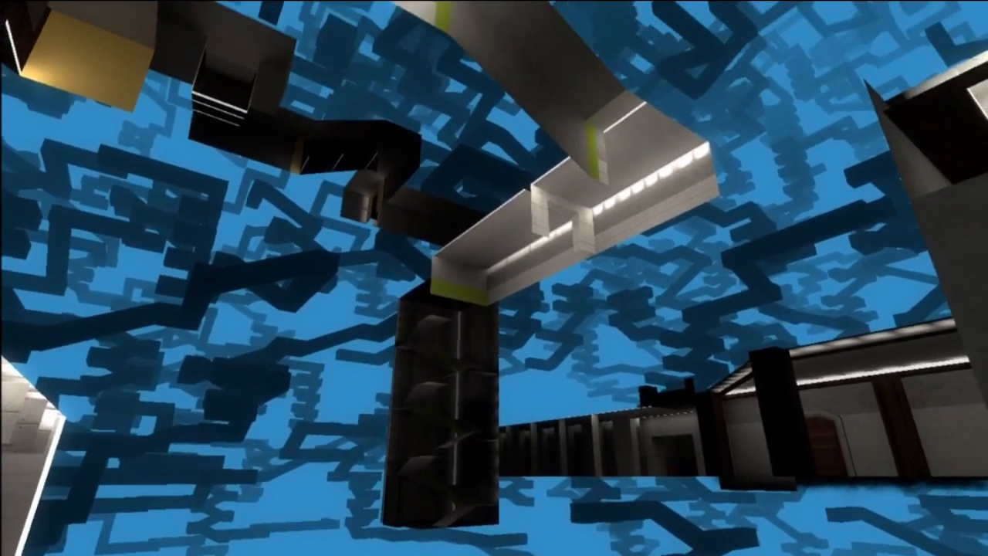
{"action": "mouse_move", "coordinate": [494, 278]}
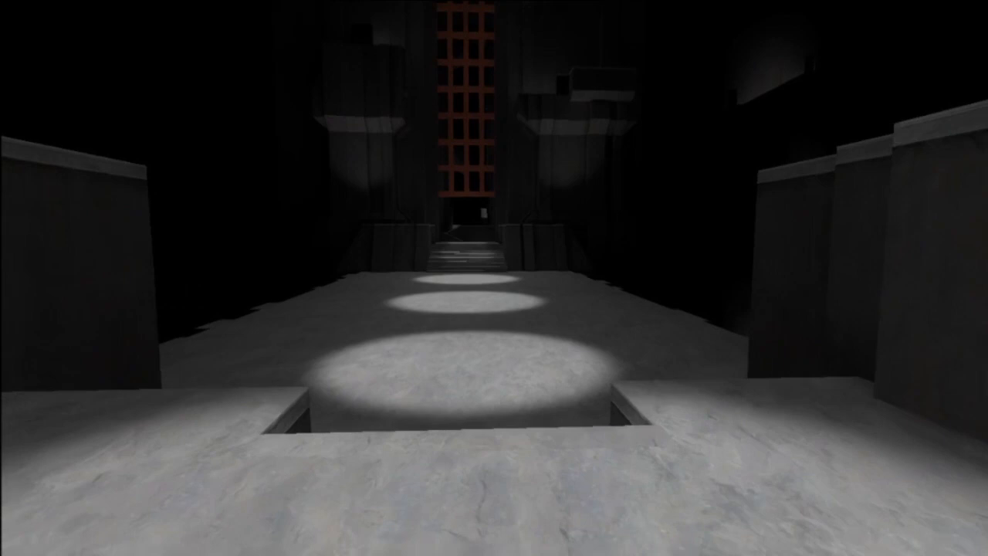
- Walk along the glowing orange path across the spotlit hall toward the grated gate and staircase
{"action": "key", "text": "w"}
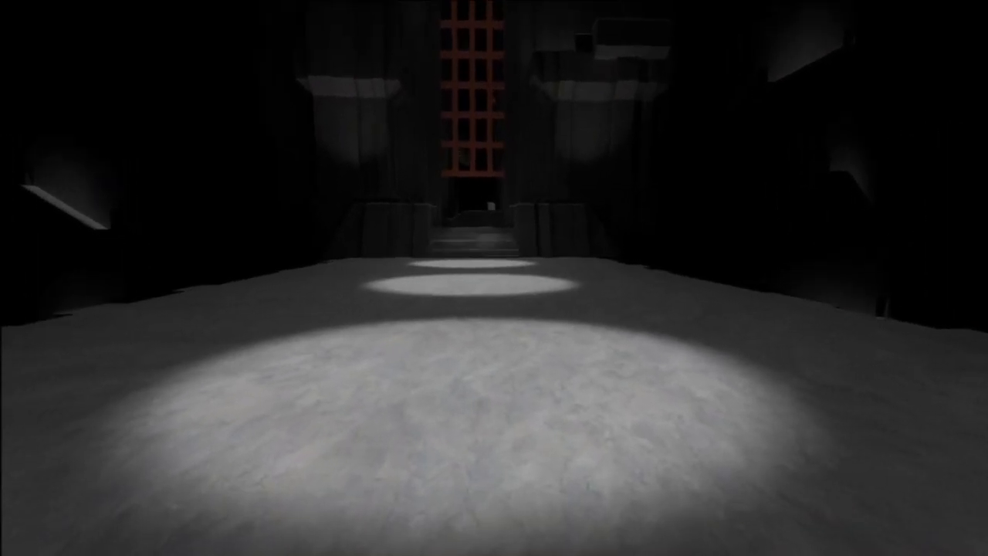
{"action": "key", "text": "w"}
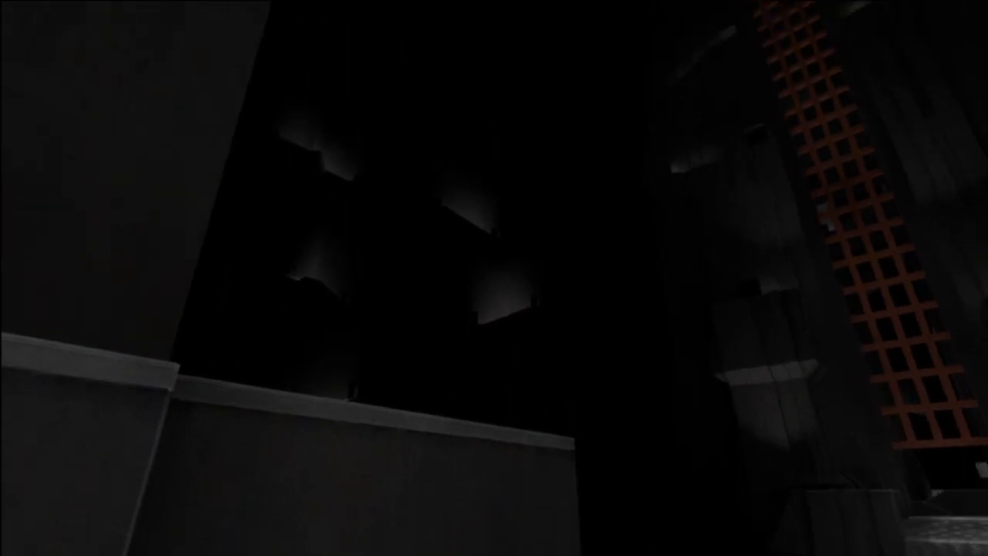
{"action": "mouse_move", "coordinate": [494, 278]}
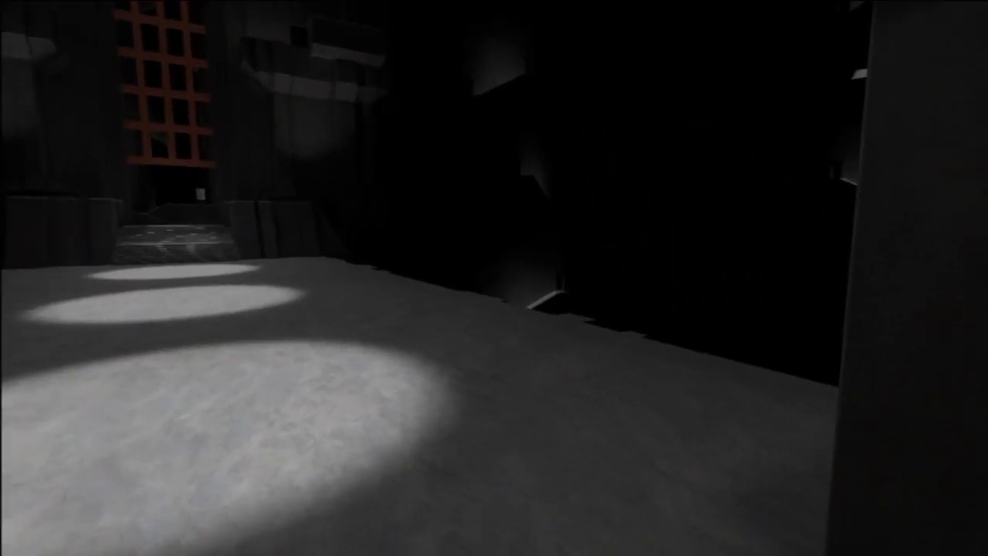
{"action": "mouse_move", "coordinate": [494, 278]}
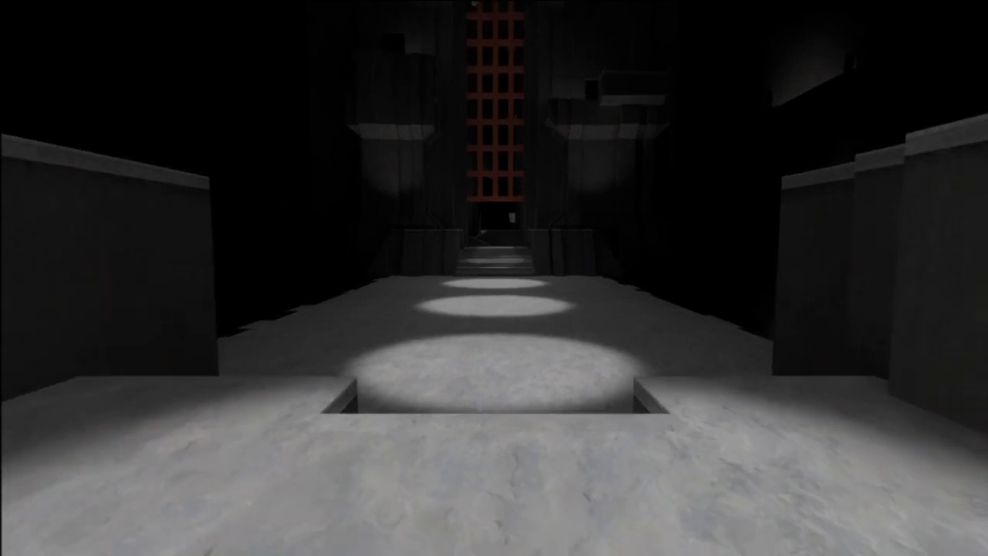
{"action": "key", "text": "w"}
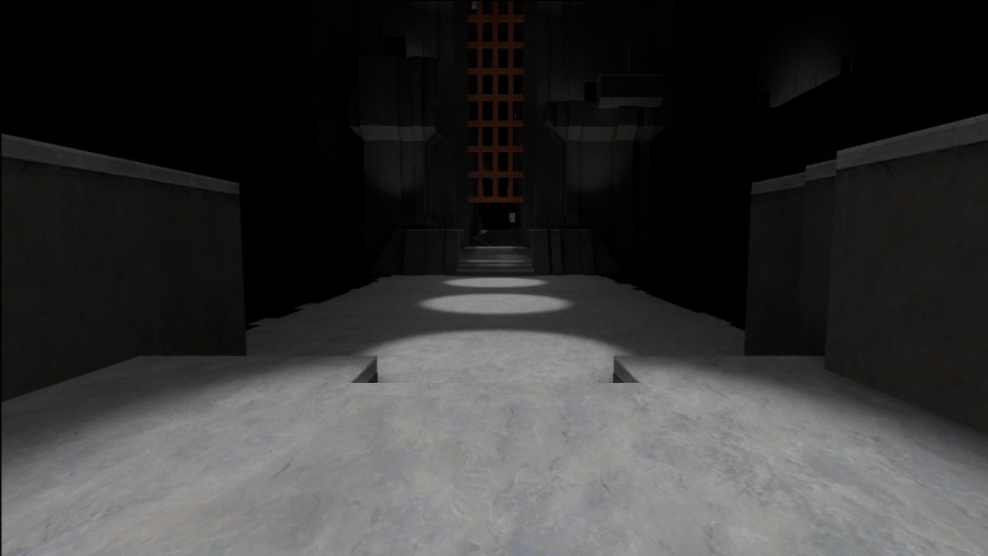
{"action": "key", "text": "w"}
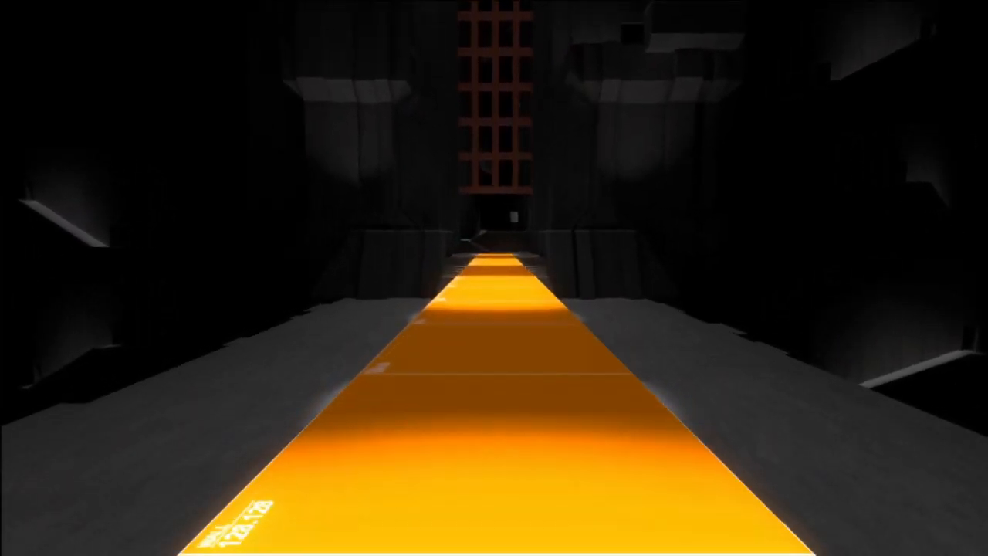
{"action": "key", "text": "w"}
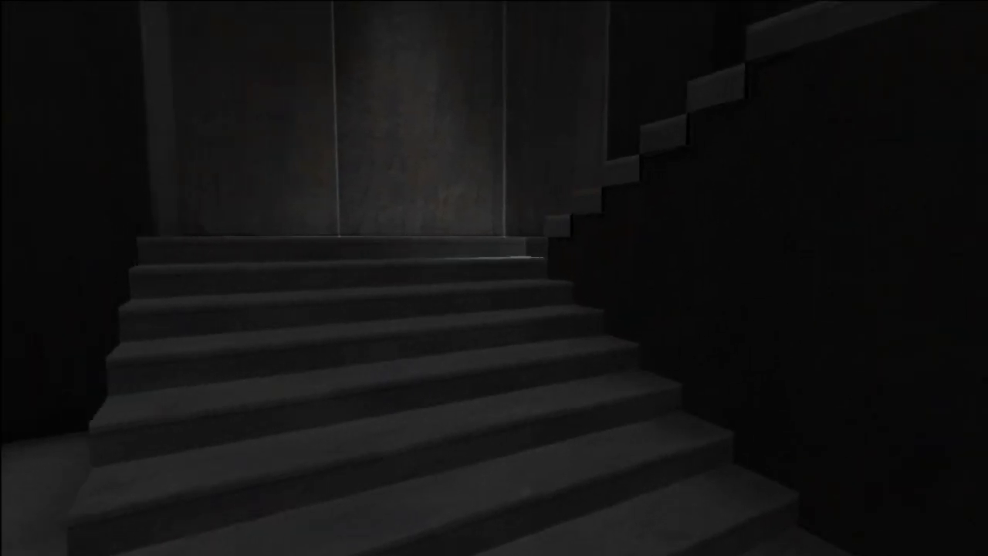
{"action": "mouse_move", "coordinate": [494, 277]}
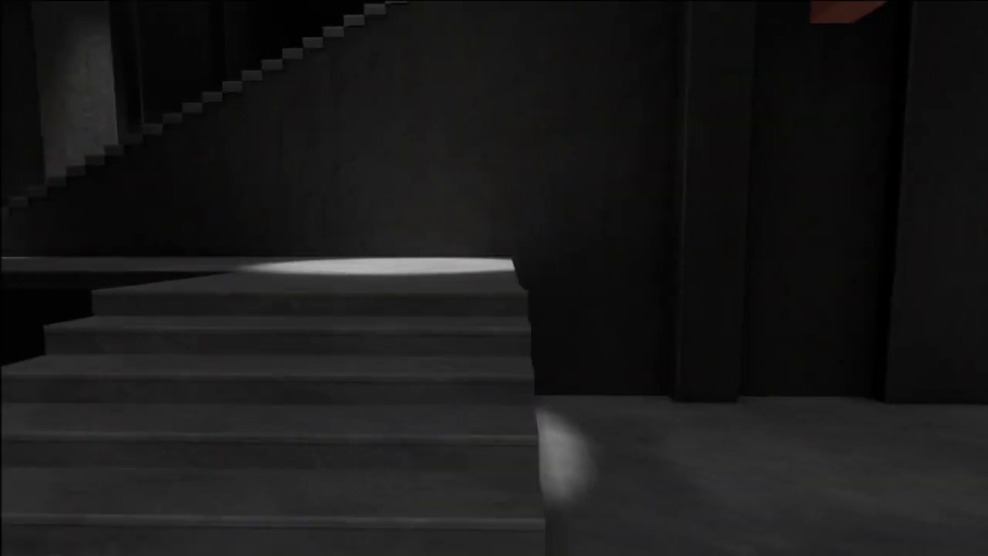
{"action": "mouse_move", "coordinate": [494, 278]}
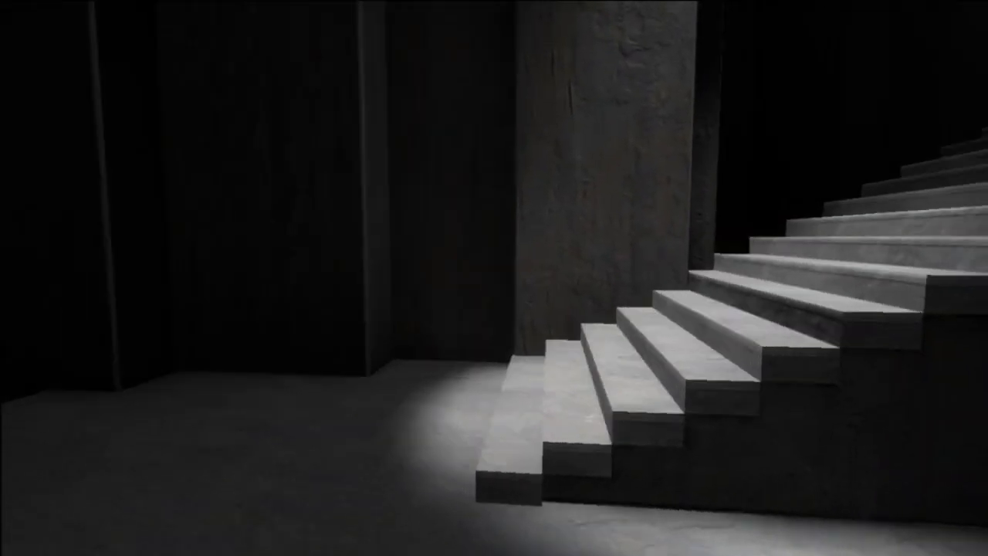
{"action": "mouse_move", "coordinate": [494, 278]}
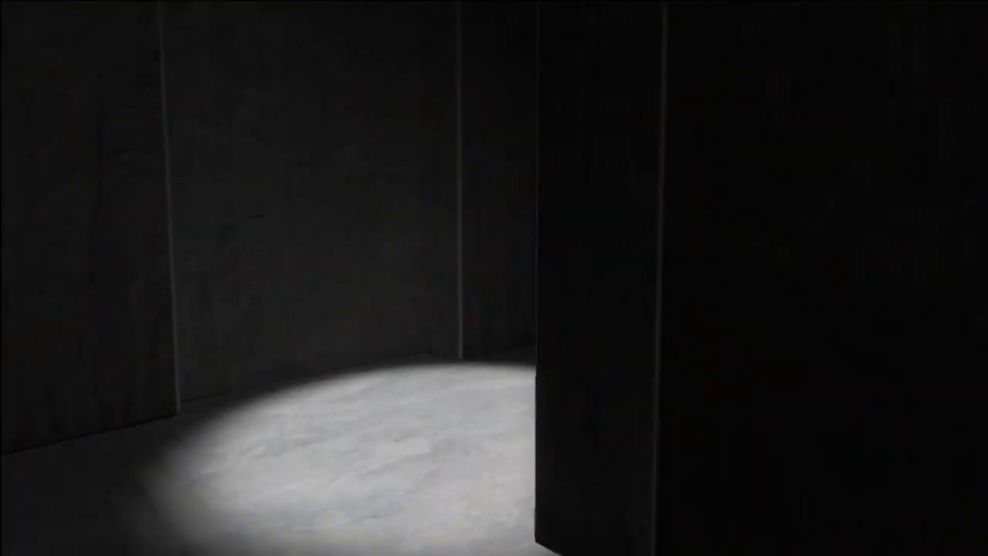
{"action": "mouse_move", "coordinate": [494, 278]}
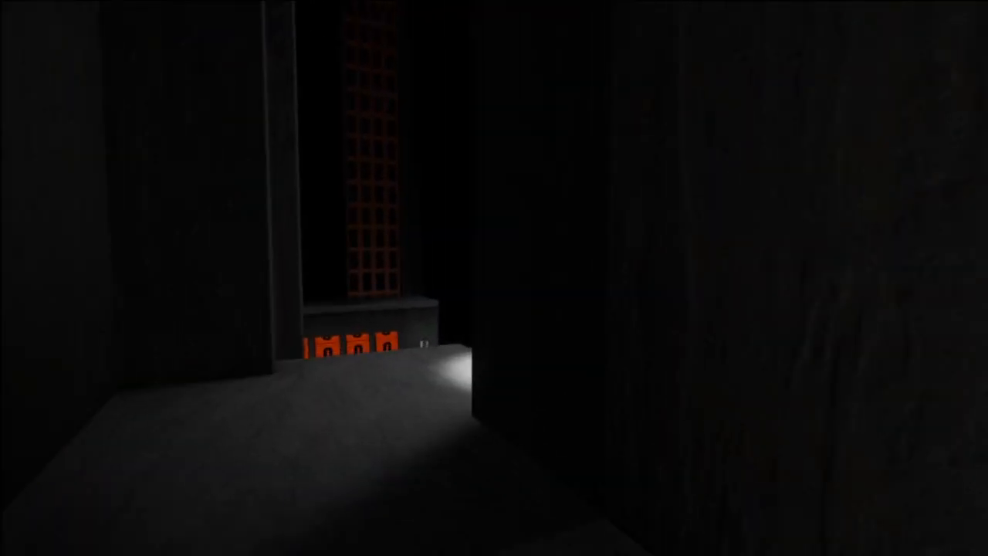
{"action": "mouse_move", "coordinate": [493, 278]}
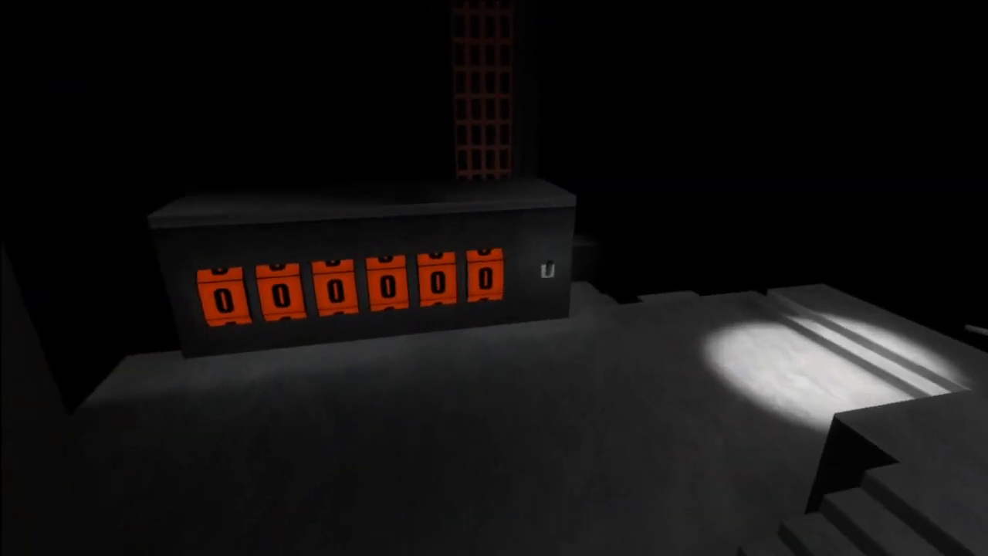
{"action": "mouse_move", "coordinate": [494, 278]}
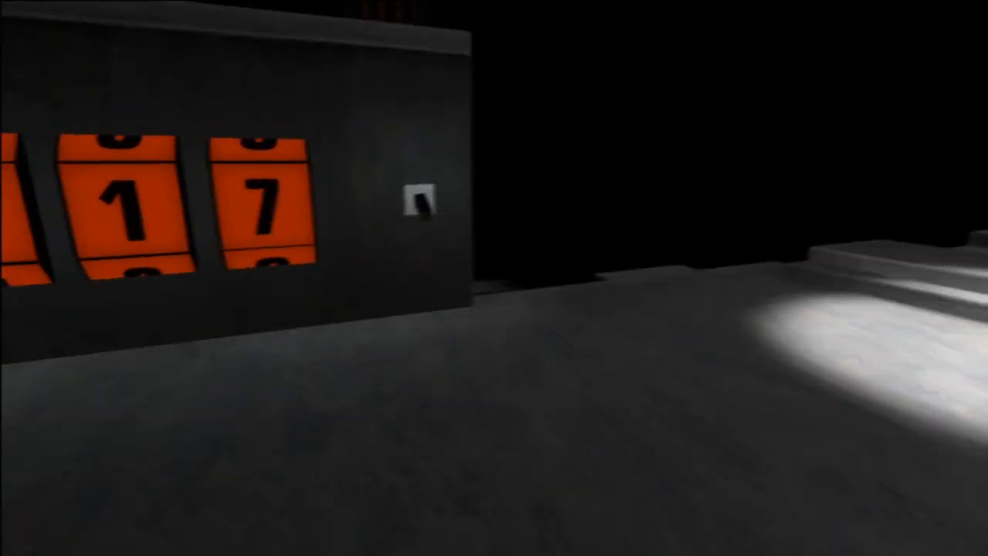
{"action": "mouse_move", "coordinate": [493, 278]}
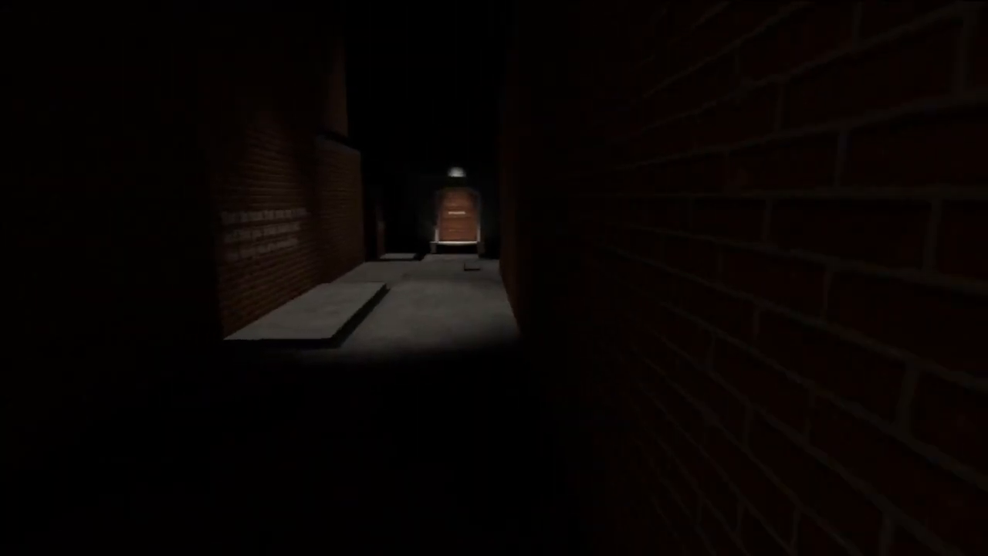
{"action": "mouse_move", "coordinate": [494, 278]}
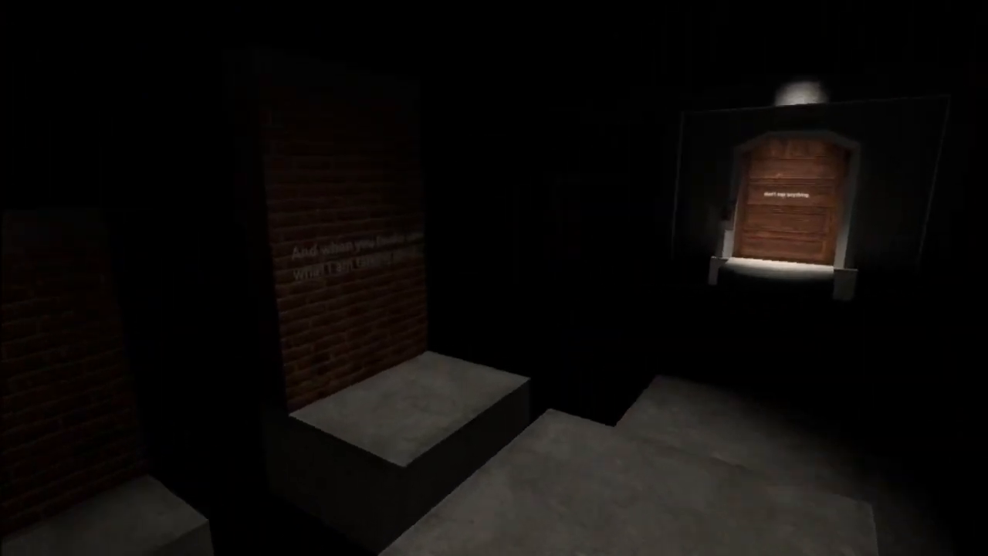
{"action": "mouse_move", "coordinate": [494, 278]}
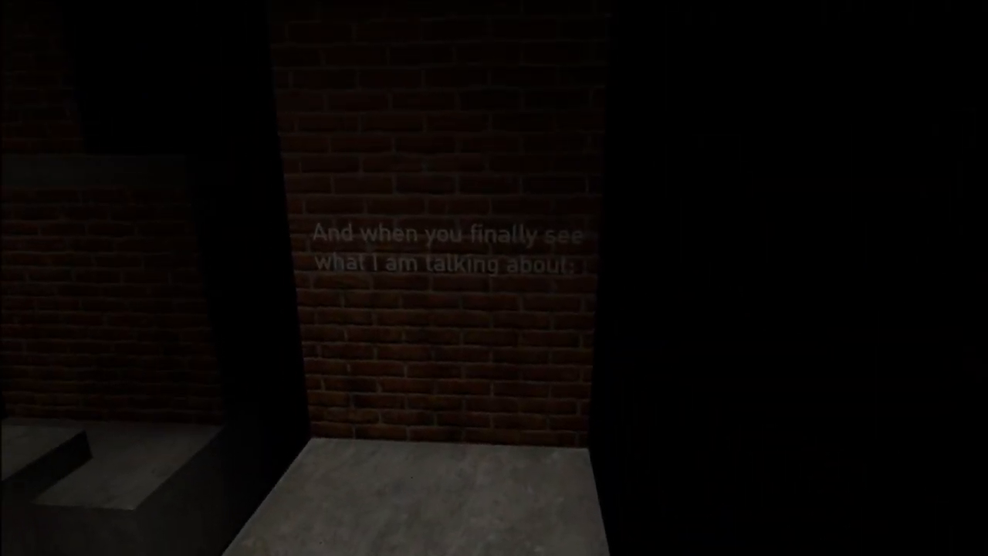
{"action": "mouse_move", "coordinate": [494, 278]}
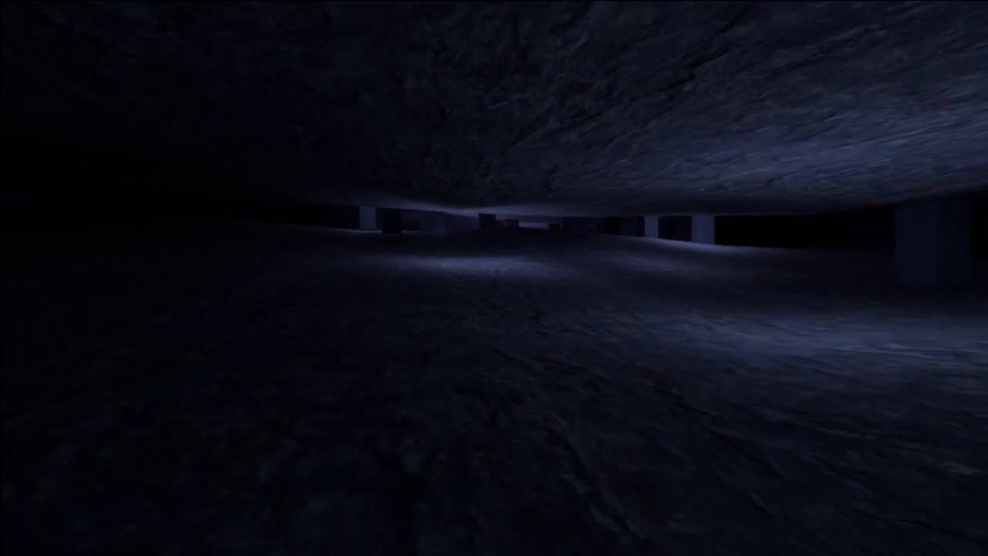
- Walk forward into the dark cavern toward the scattered stone pillars and distant lights
{"action": "key", "text": "w"}
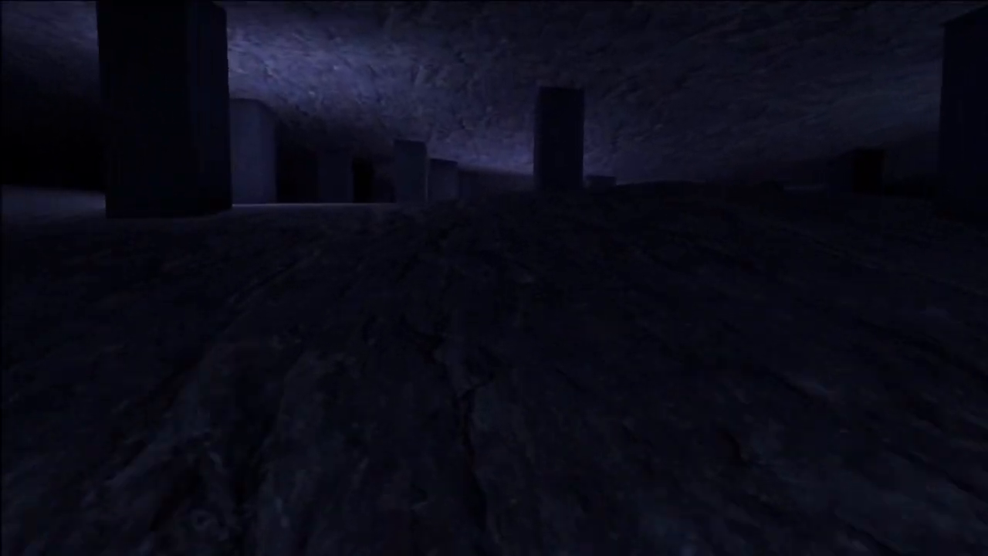
{"action": "mouse_move", "coordinate": [494, 278]}
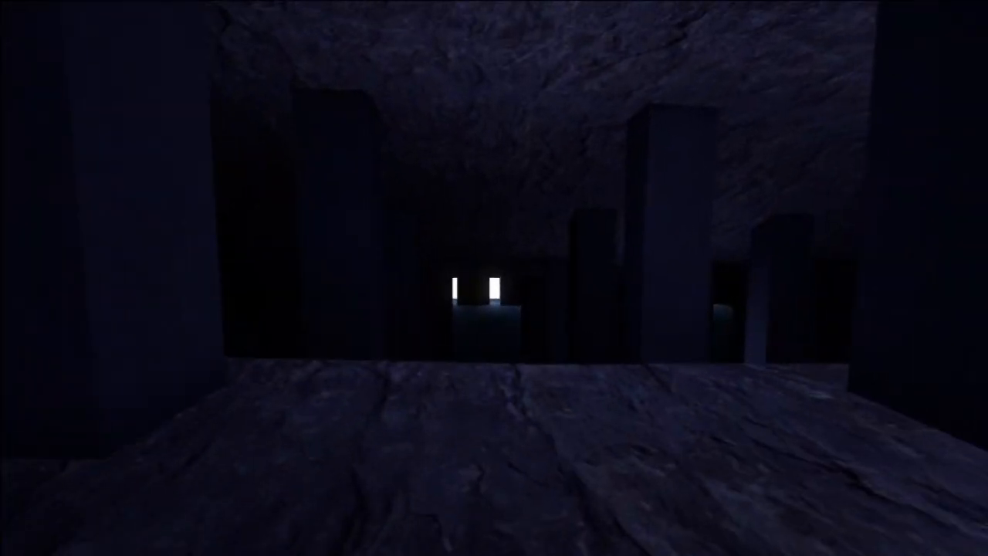
{"action": "mouse_move", "coordinate": [494, 278]}
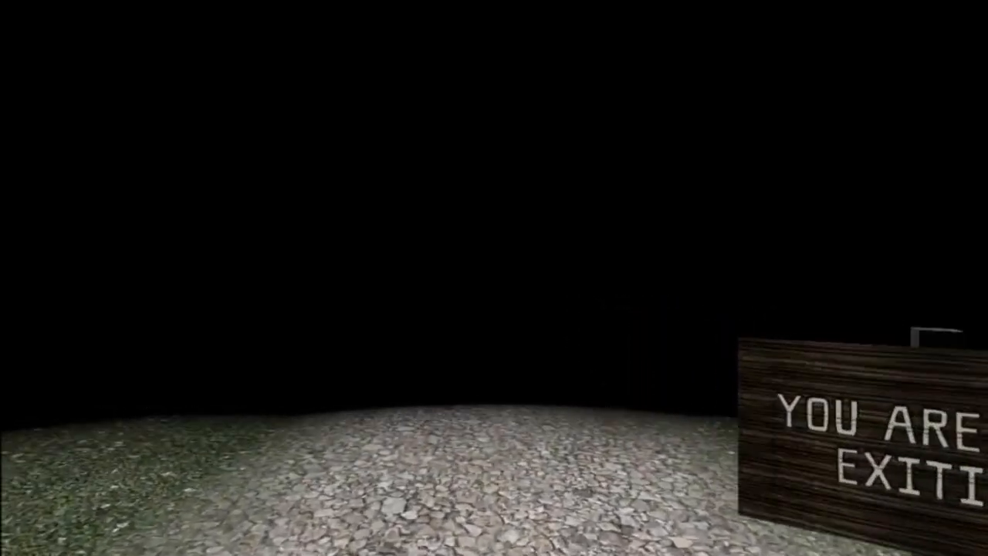
{"action": "mouse_move", "coordinate": [494, 278]}
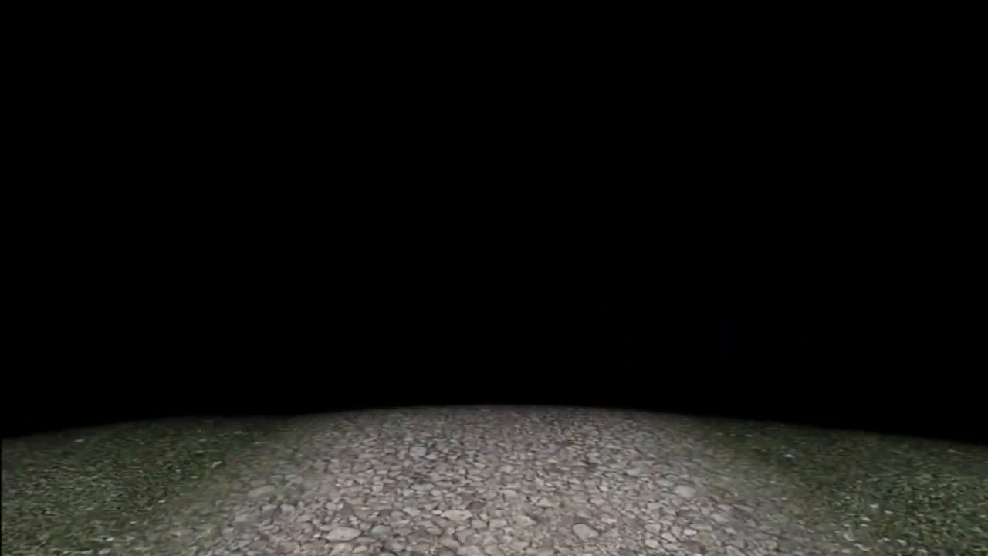